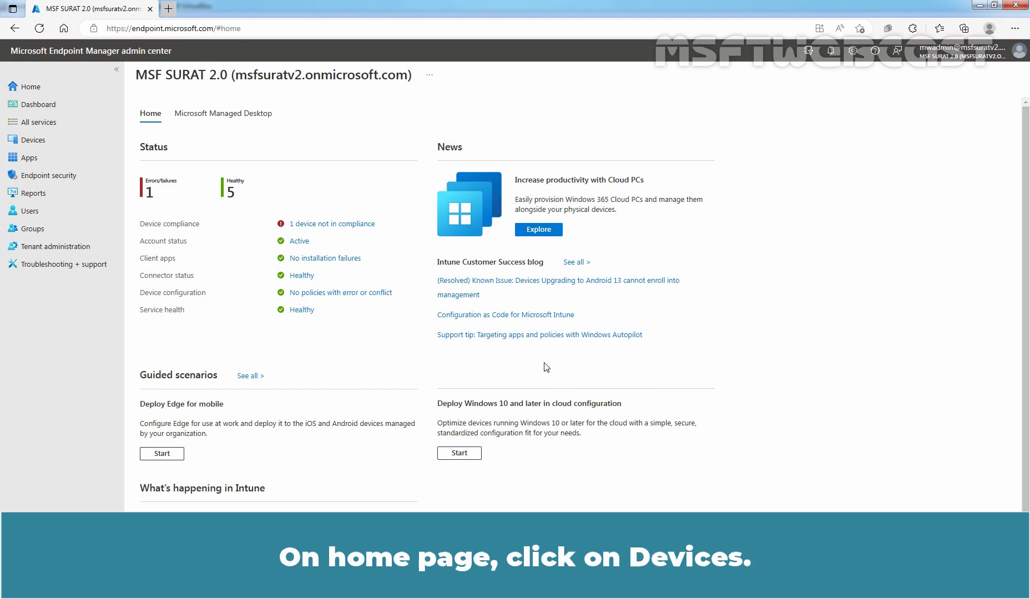
- Refresh the All devices list so LABWIN10-CLI01 shows as Not Compliant
left_click(33, 139)
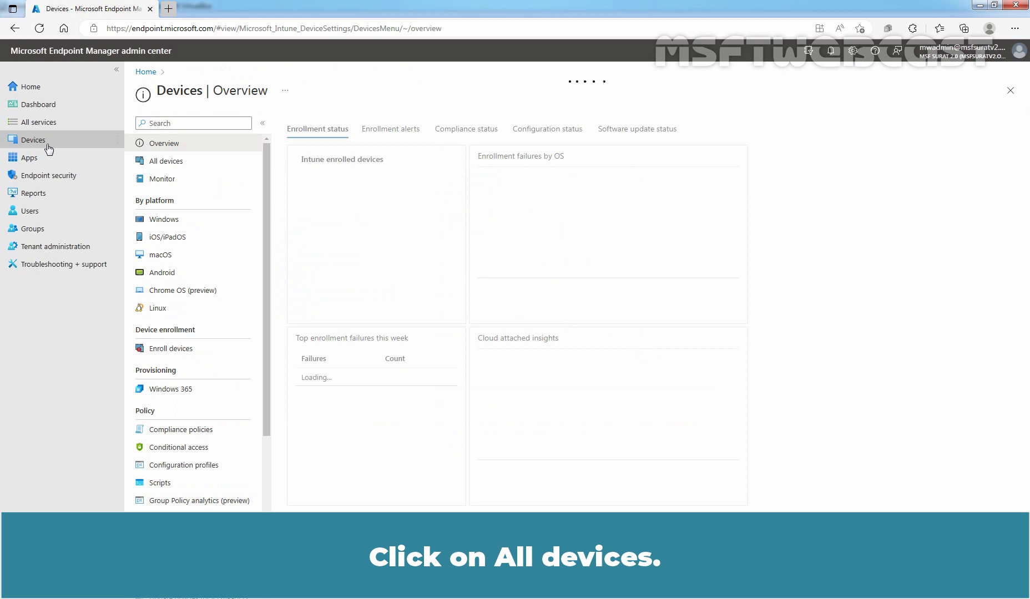
left_click(166, 161)
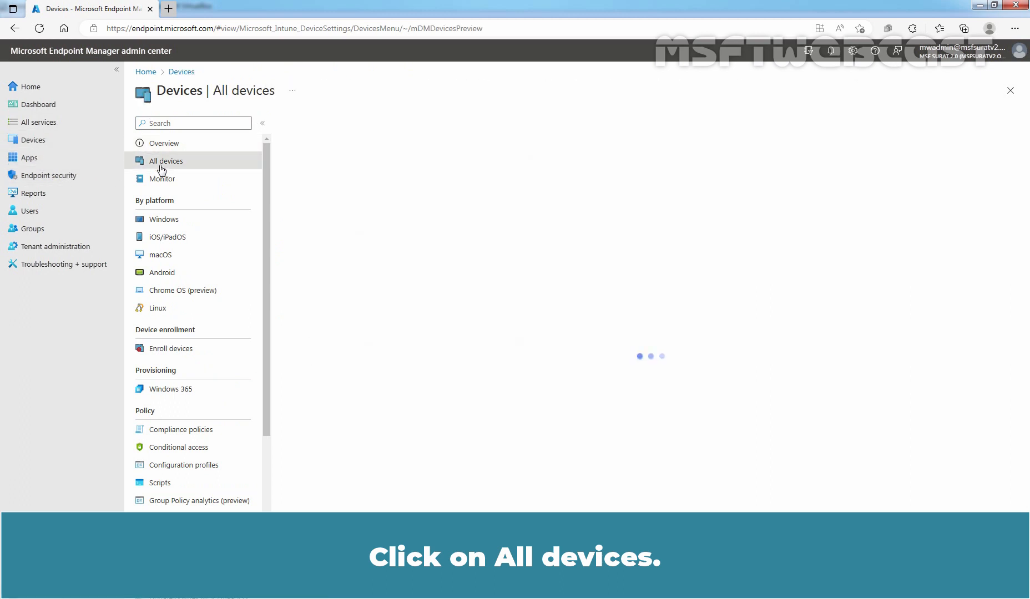
left_click(165, 160)
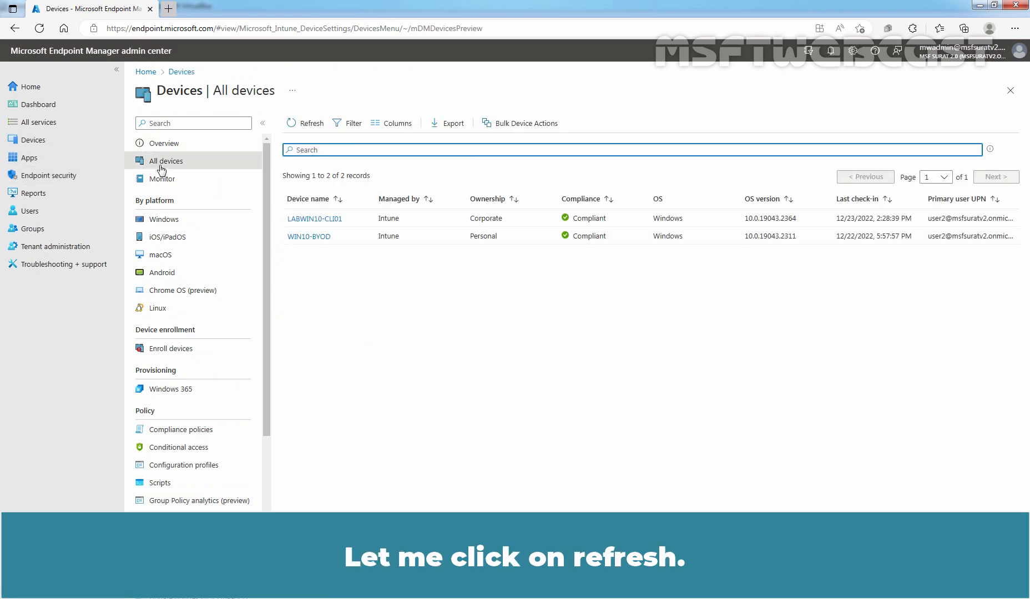
left_click(305, 123)
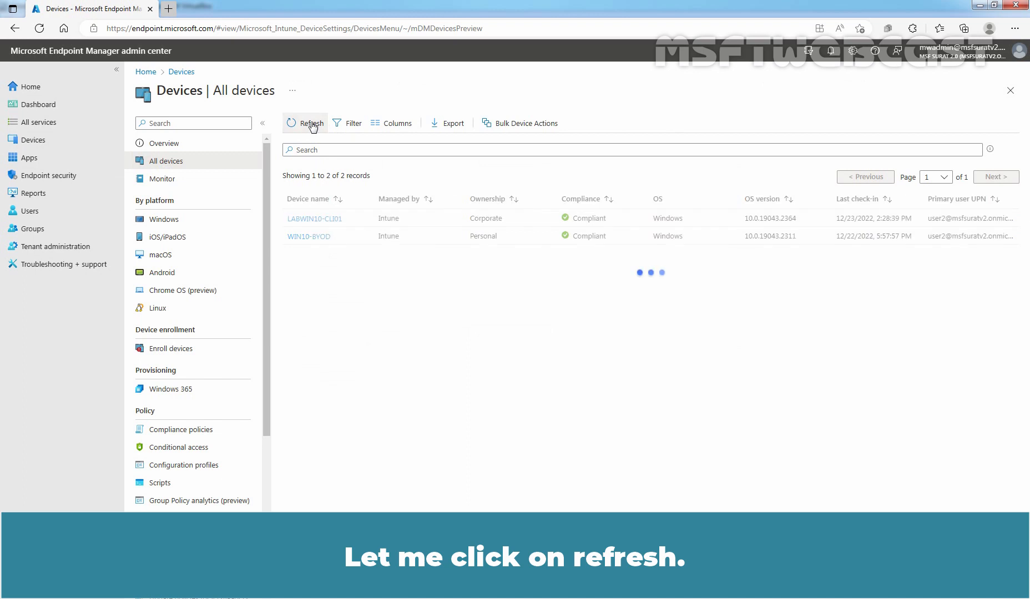
left_click(305, 123)
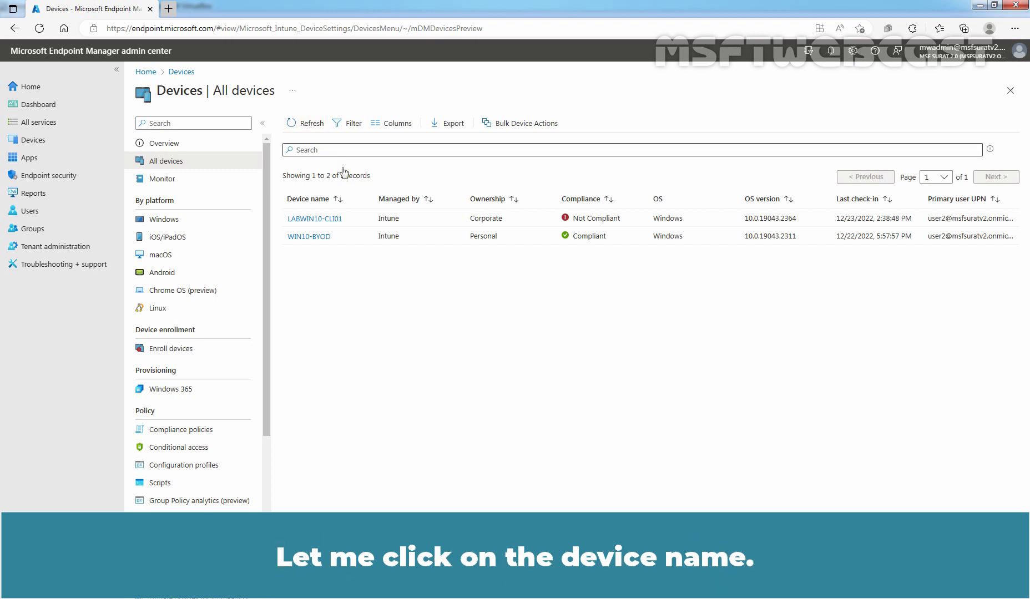
- Open LABWIN10-CLI01's Device compliance results for TEST - Windows 10 Compliance Policy
left_click(314, 218)
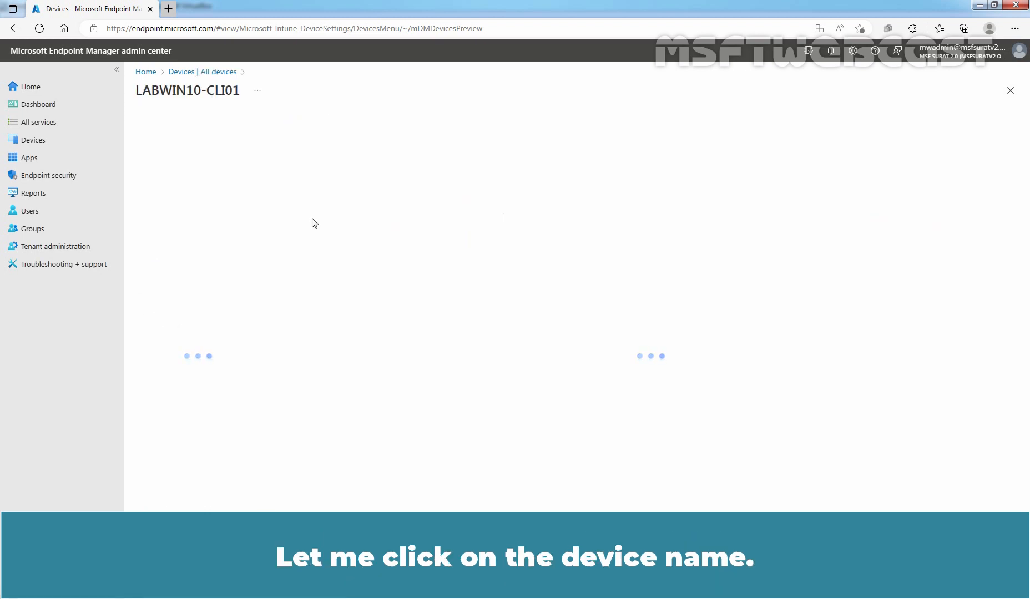
left_click(187, 90)
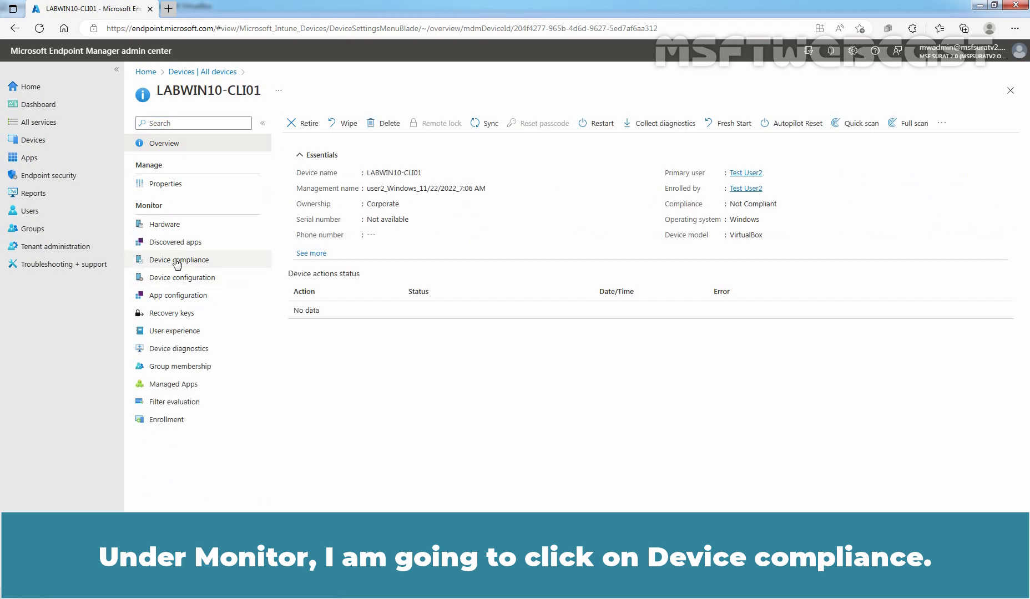
left_click(177, 260)
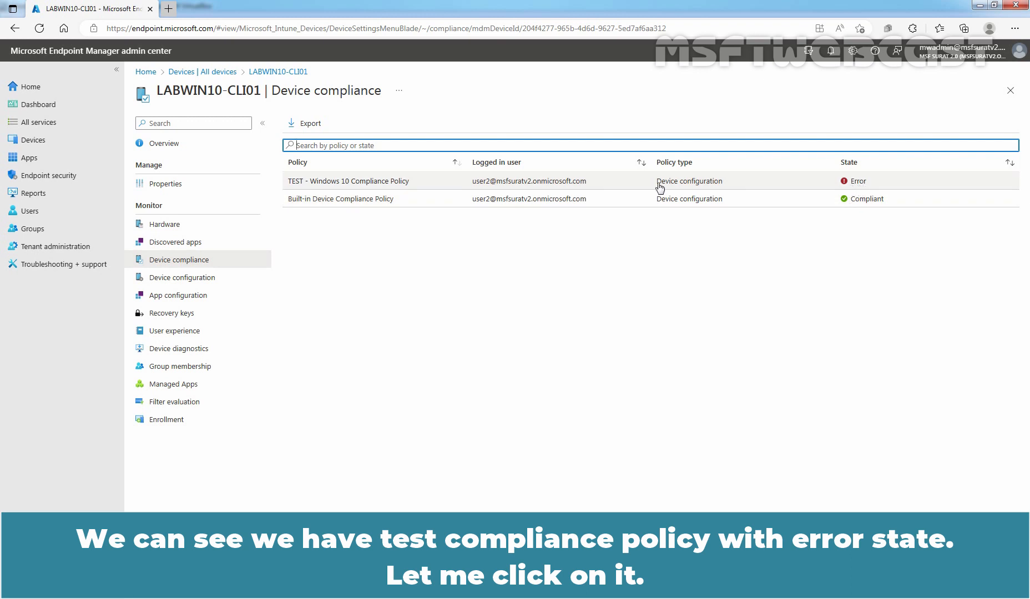
left_click(347, 181)
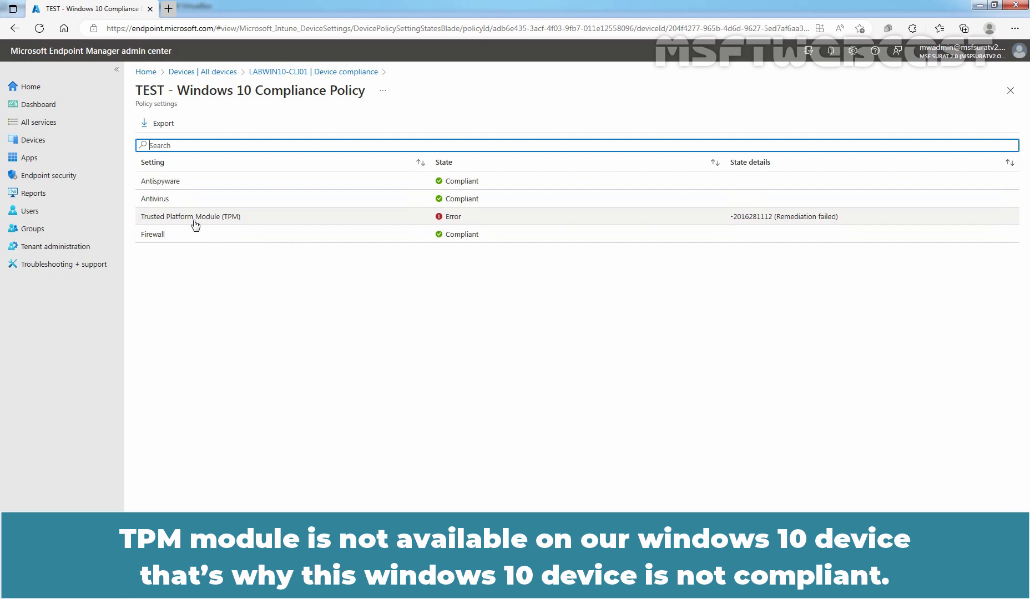
mouse_move(226, 292)
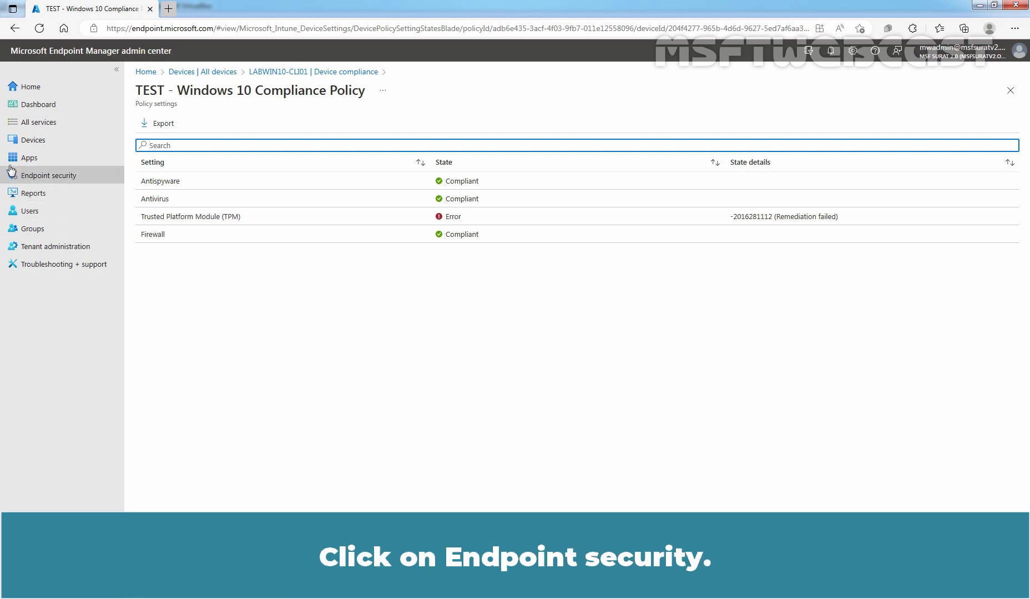
- Start a new policy from Endpoint security > Conditional access
left_click(48, 175)
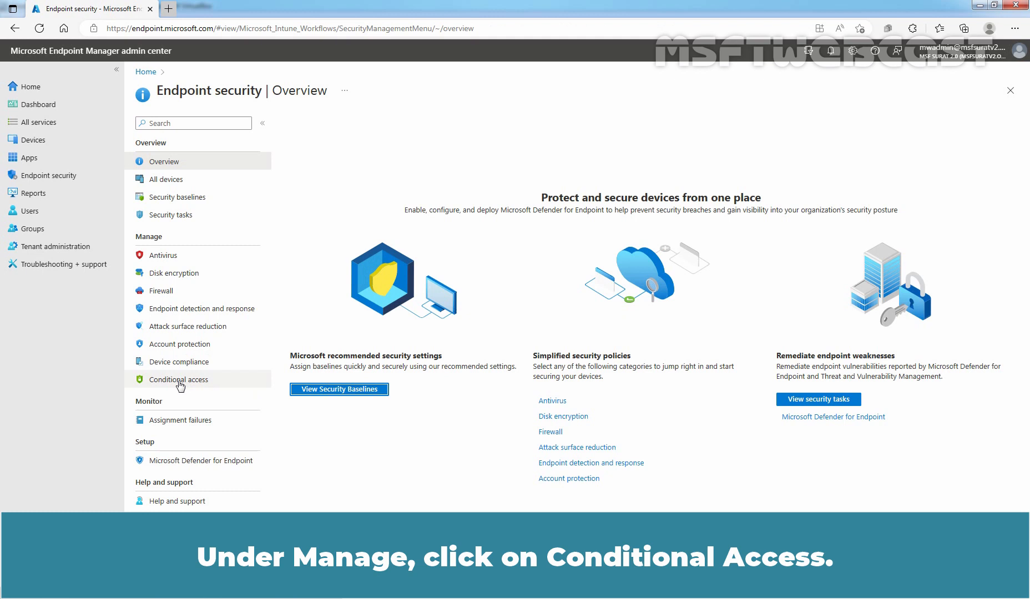
left_click(178, 379)
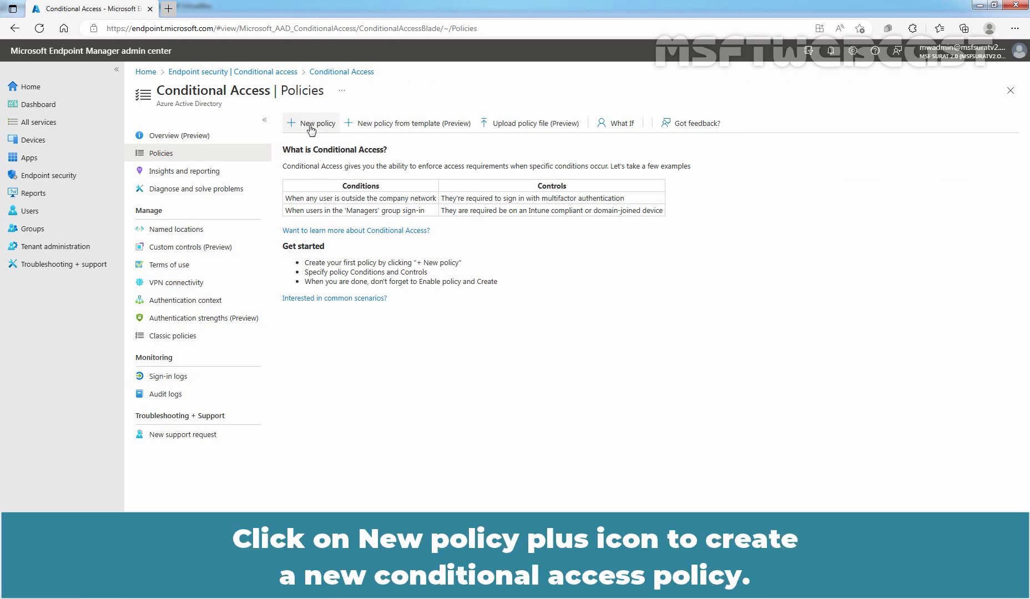
left_click(311, 123)
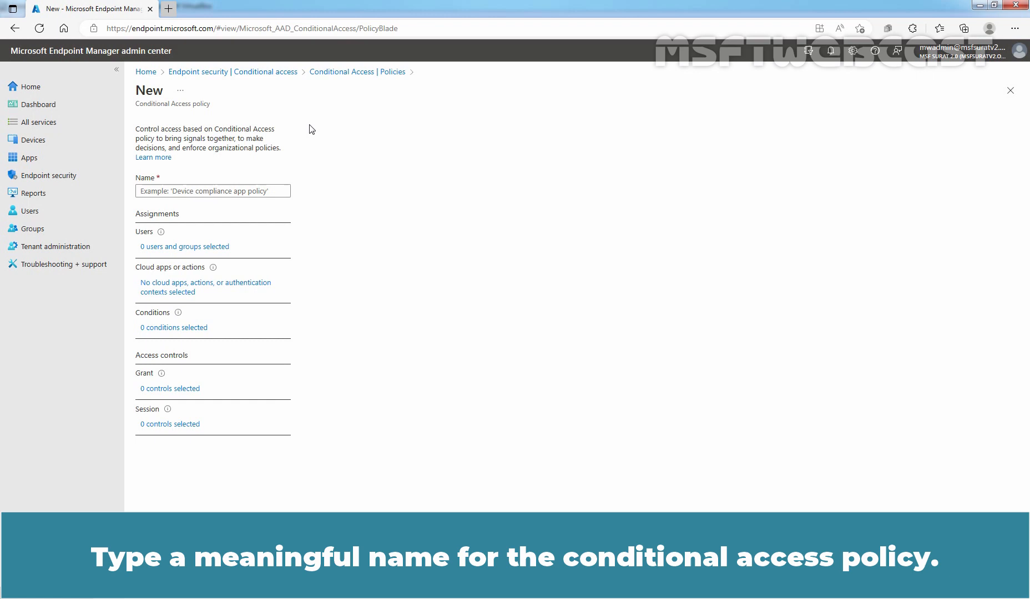
- Name the policy 'Test Conditional Access Policy with Intune' and open its Users assignment
type("Test Conditional Access Policy with Intune")
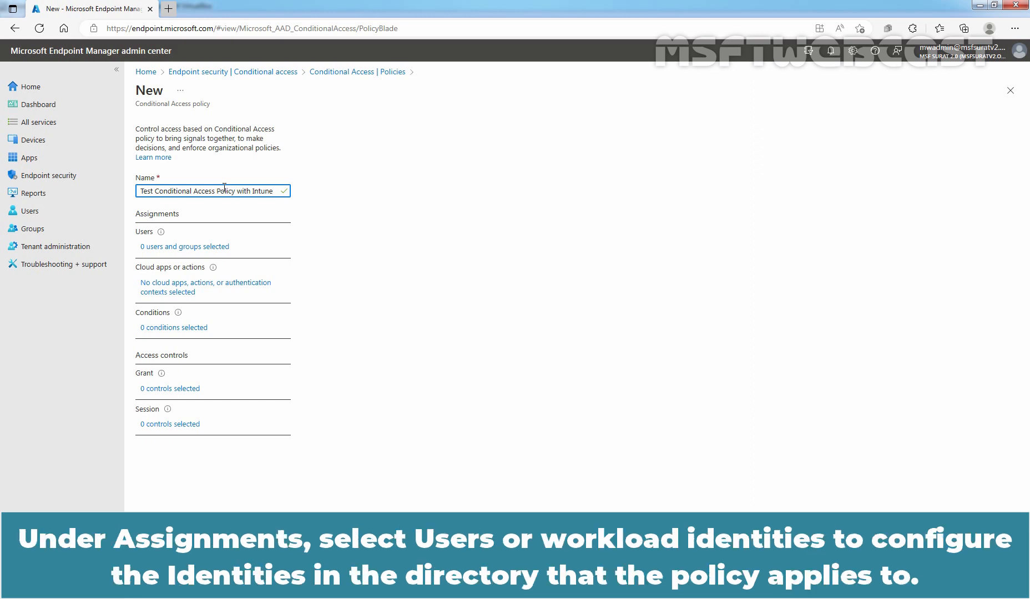
mouse_move(284, 258)
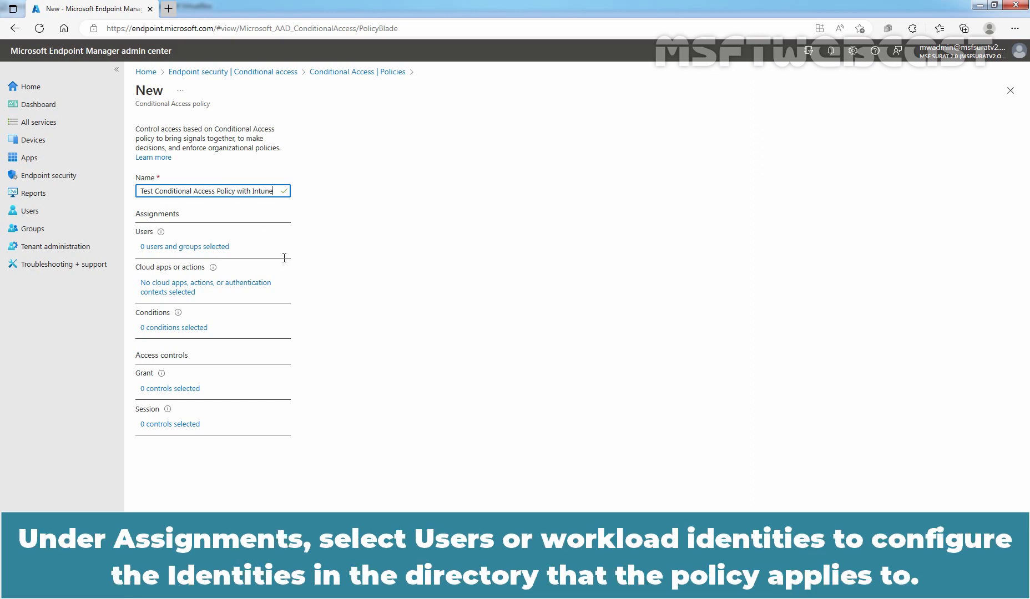
left_click(184, 246)
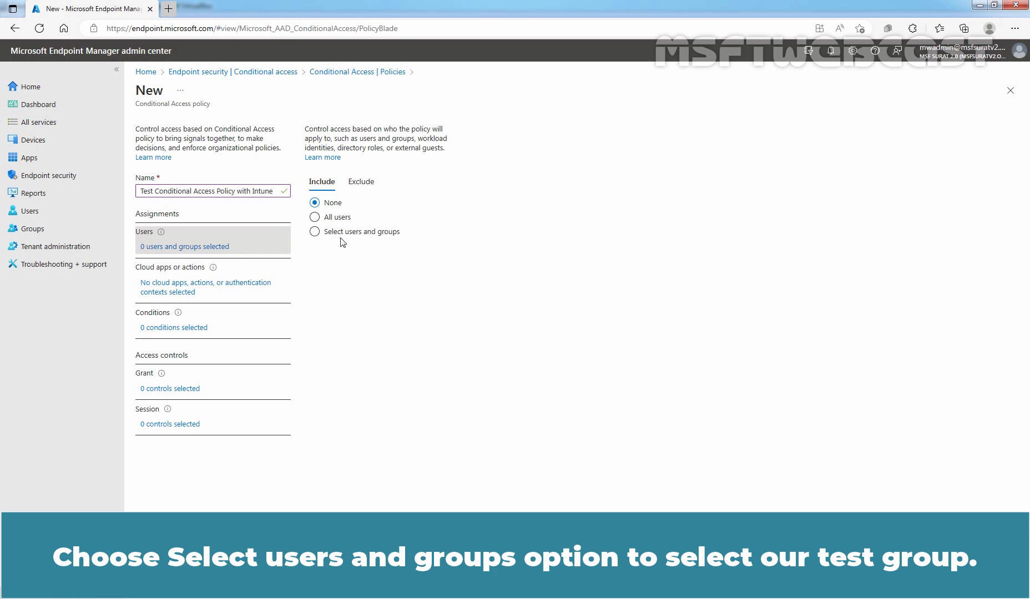
- Include the TestUsers group under the policy's selected users and groups
left_click(314, 231)
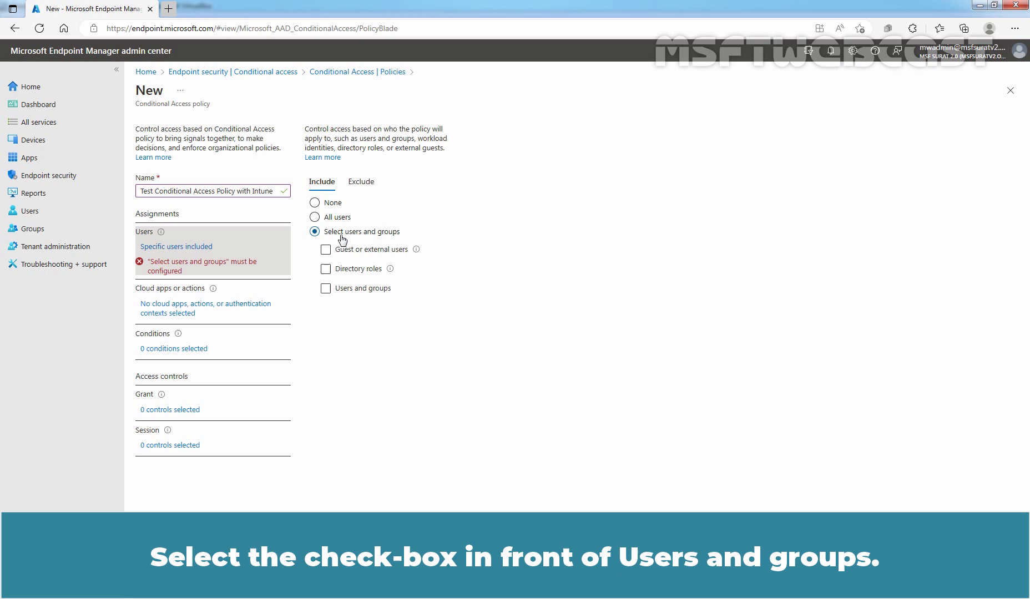
left_click(325, 287)
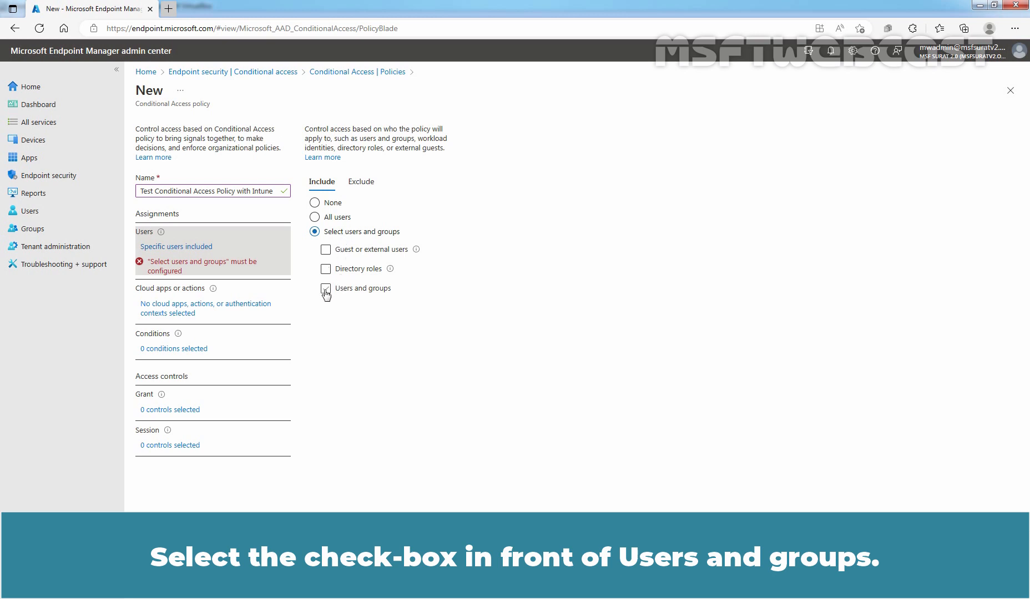
left_click(325, 288)
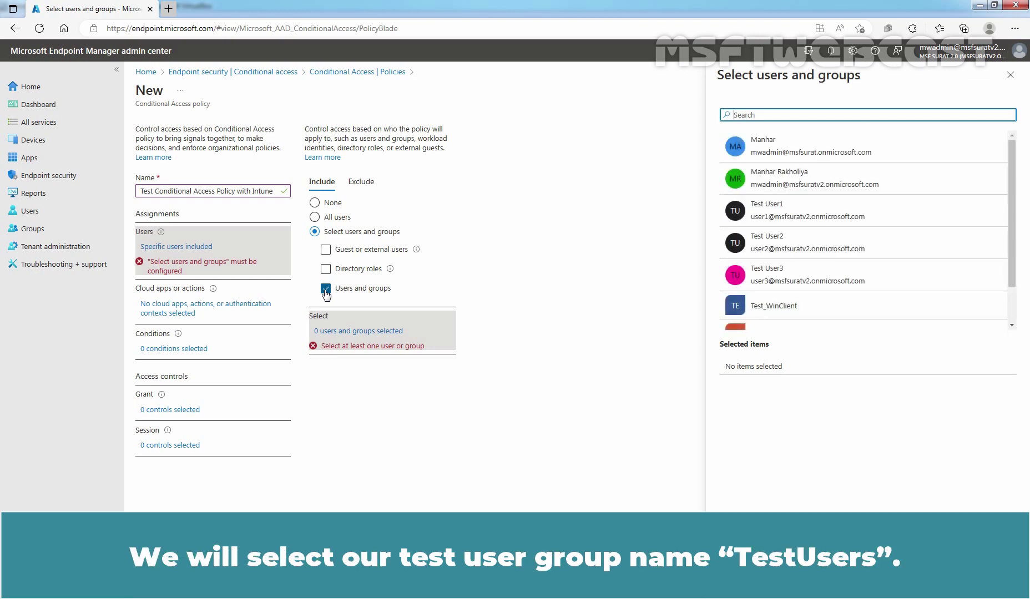
scroll("down", 3)
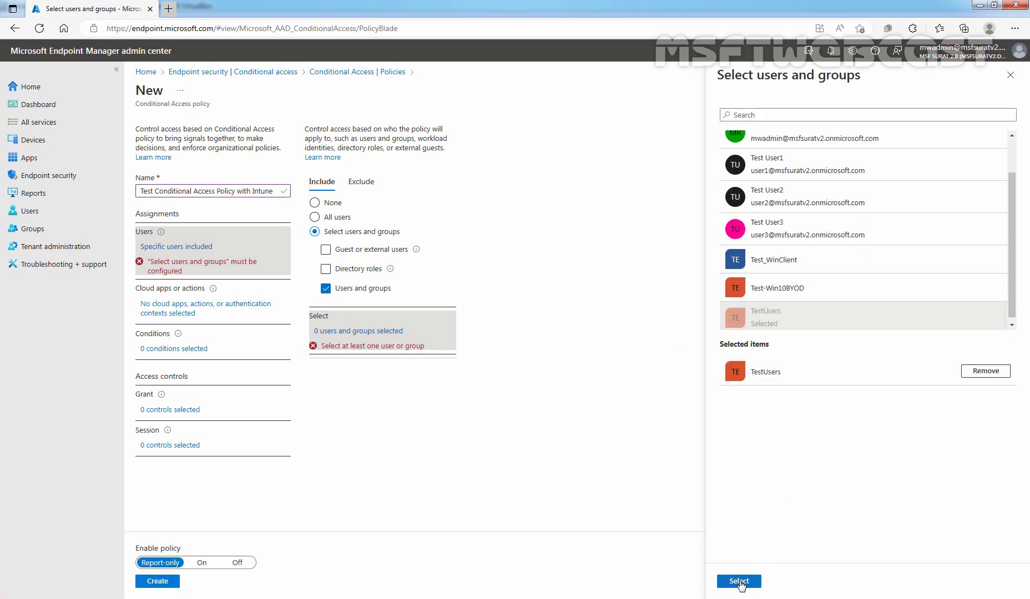
left_click(739, 581)
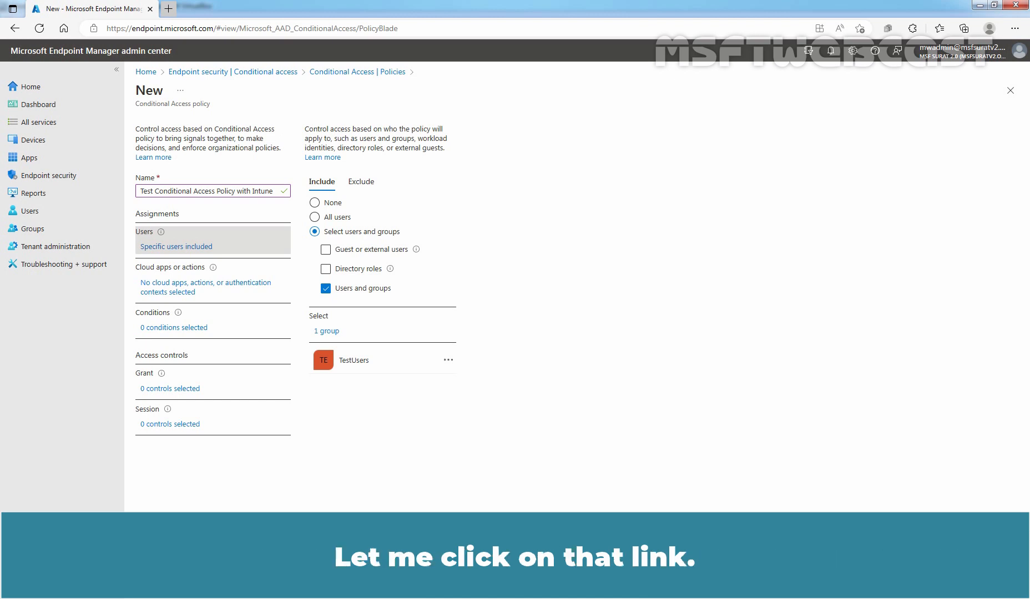
- Set the policy's Cloud apps assignment to include All cloud apps
left_click(205, 282)
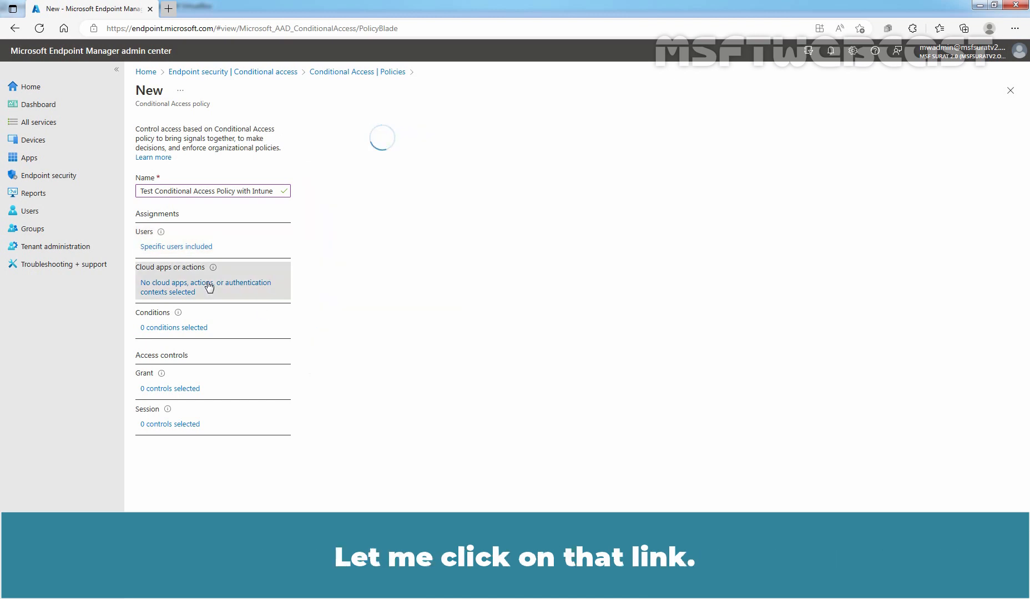
left_click(192, 287)
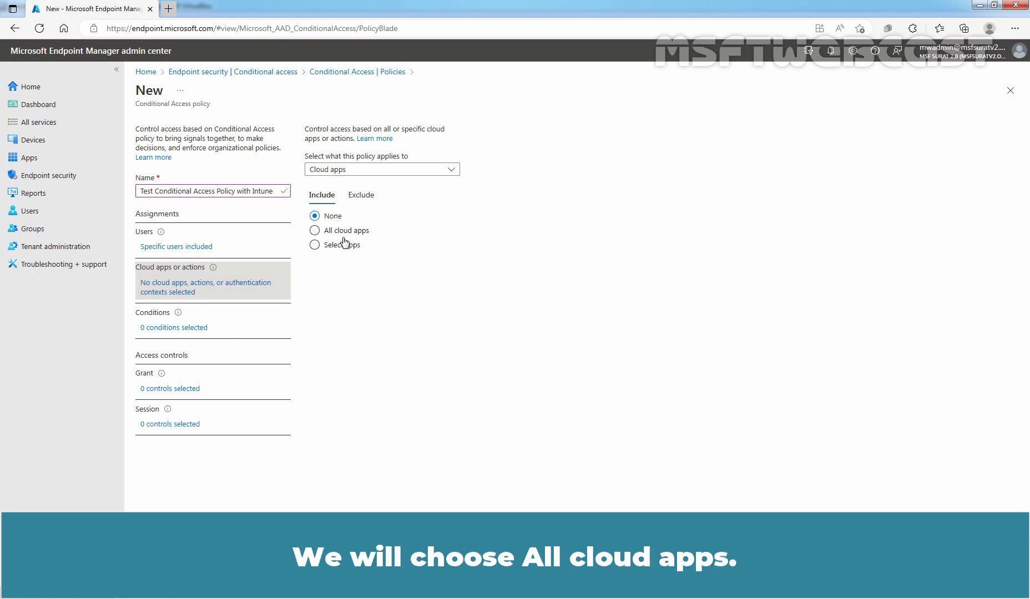
left_click(314, 230)
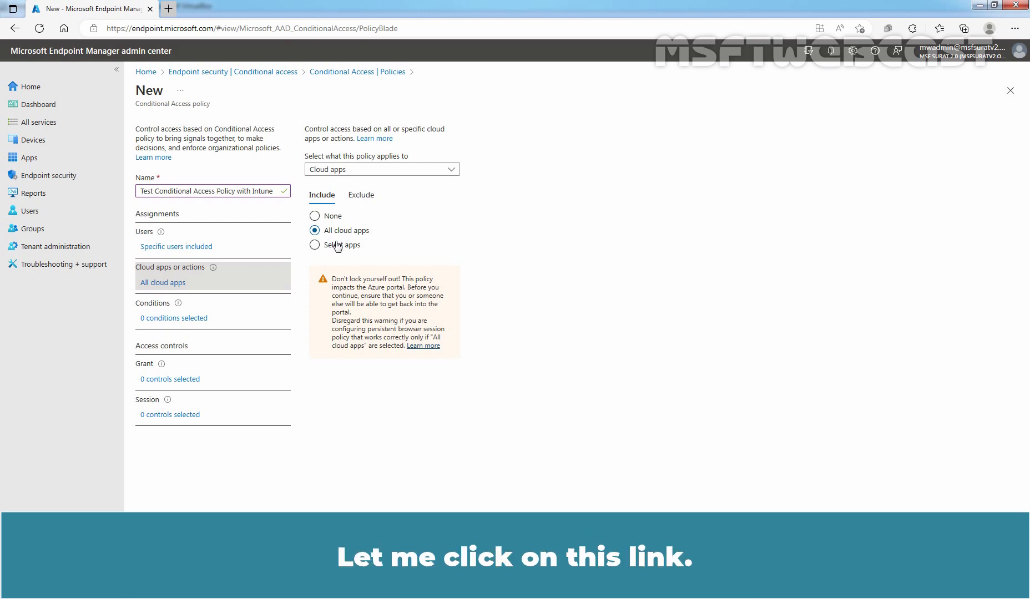
- Open the policy's Conditions pane, with all conditions not configured
left_click(173, 318)
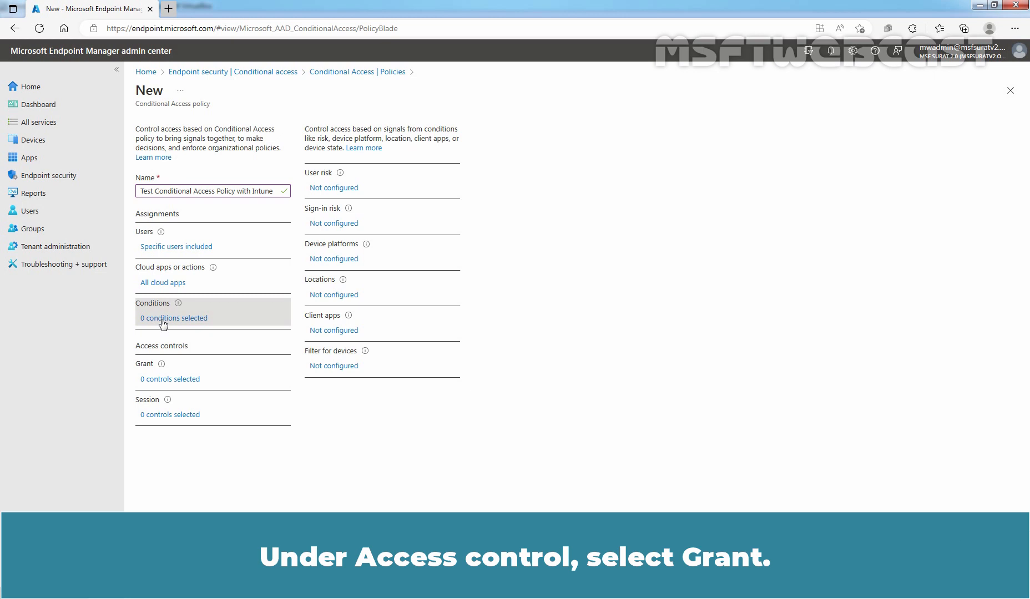
mouse_move(186, 354)
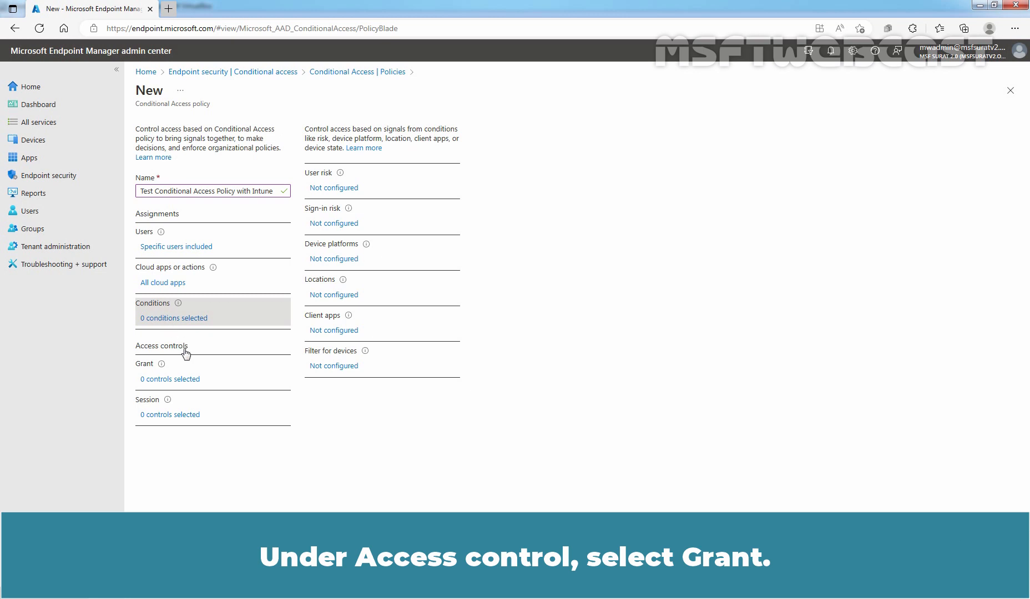
- Set Grant access with 'Require device to be marked as compliant' checked
left_click(169, 379)
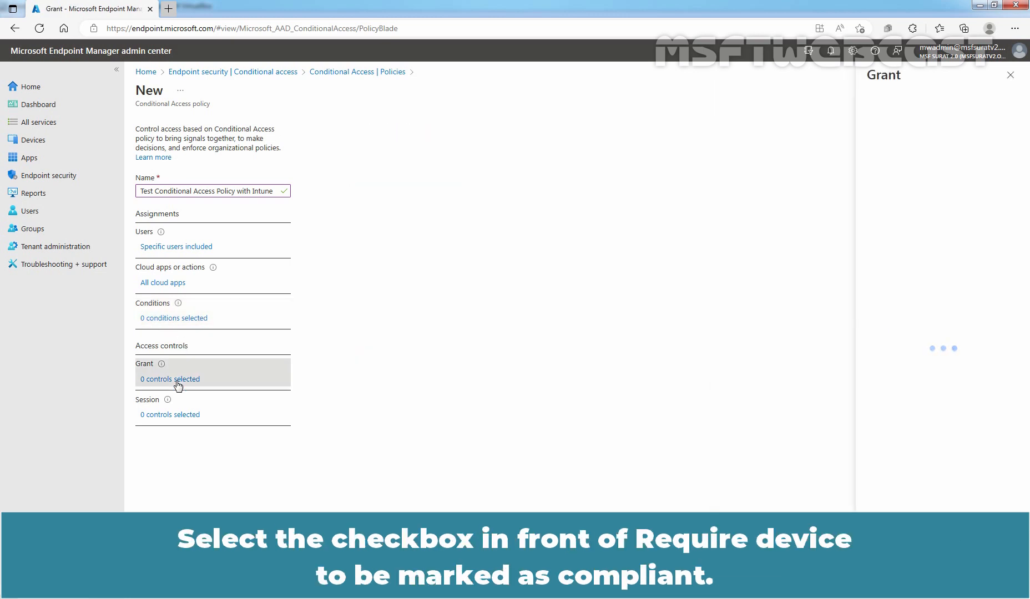
left_click(170, 379)
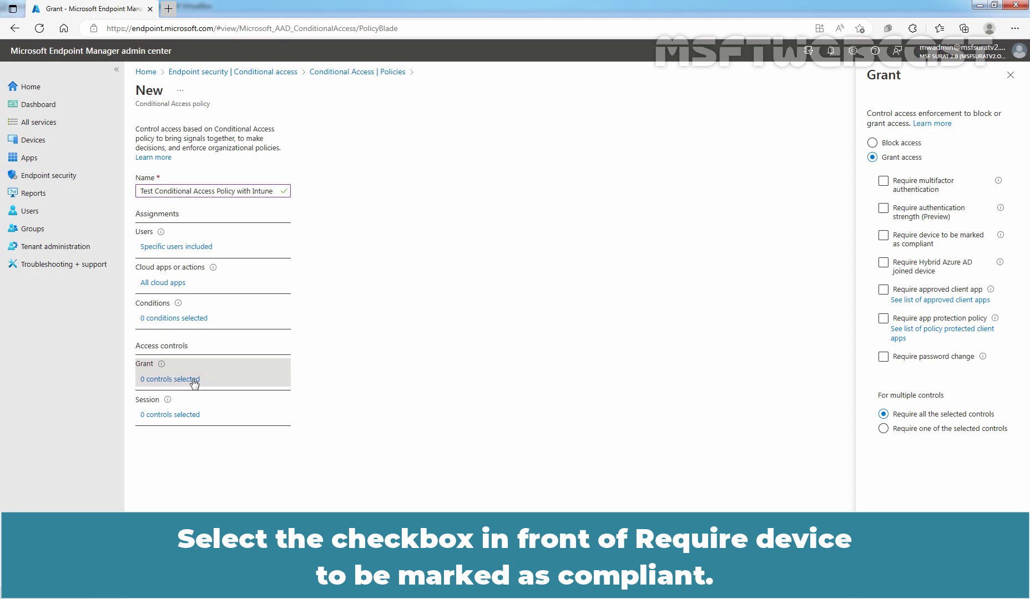
left_click(882, 235)
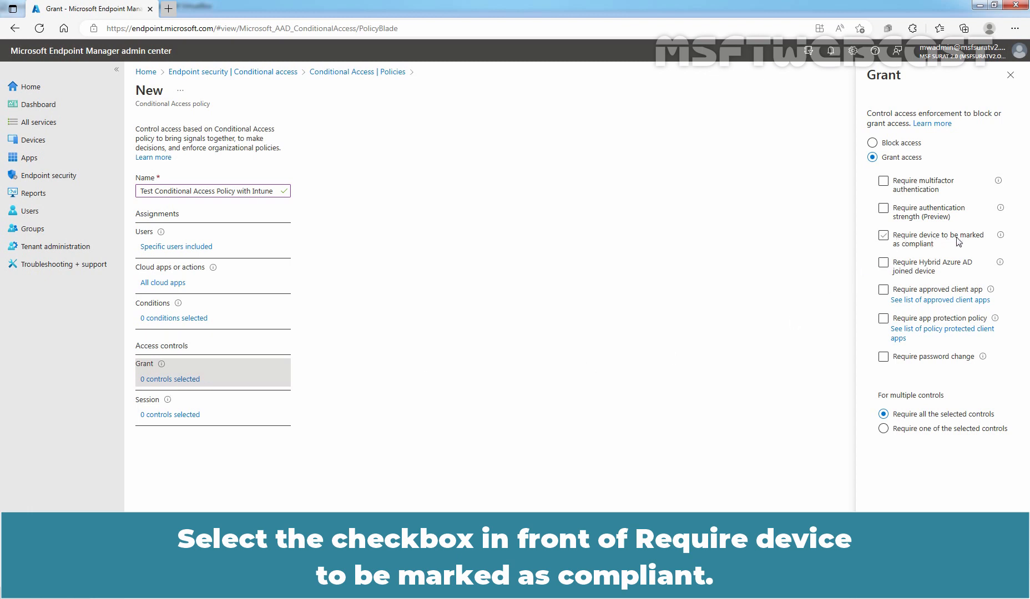
left_click(882, 237)
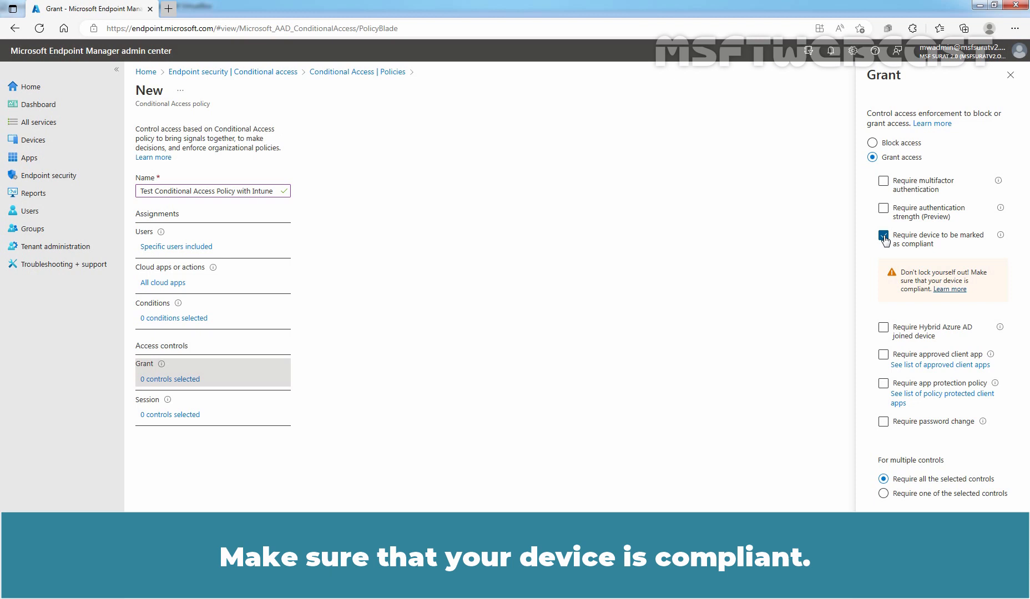
left_click(882, 236)
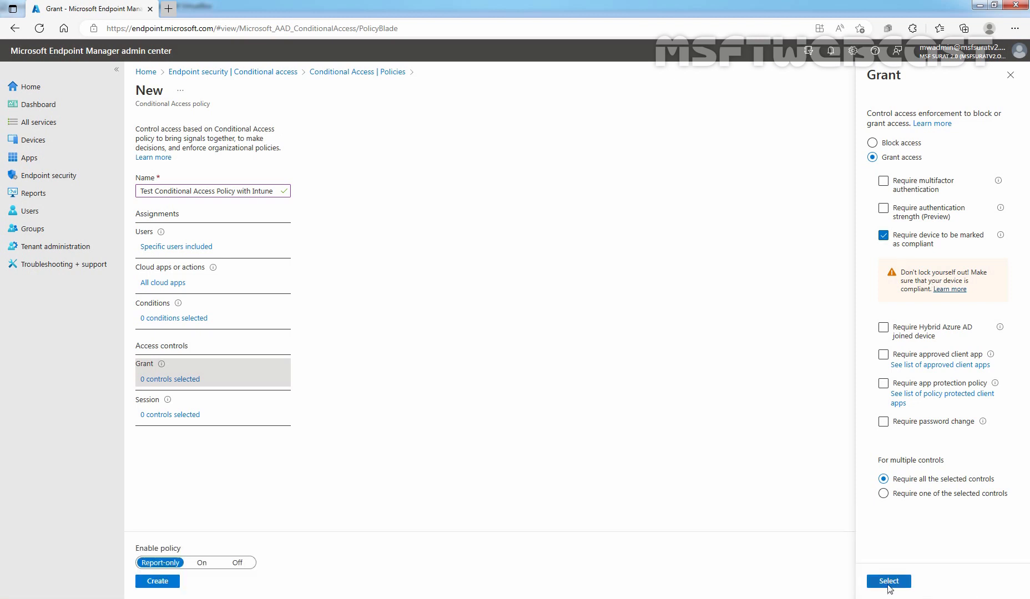
- Confirm the grant control, set Enable policy to On, and create the policy
left_click(889, 580)
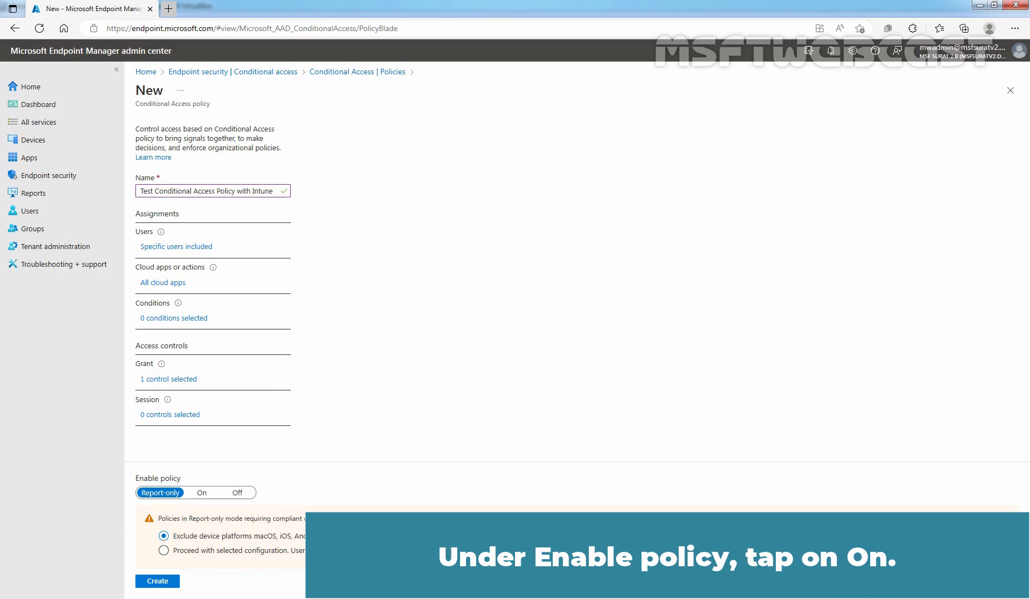
left_click(201, 492)
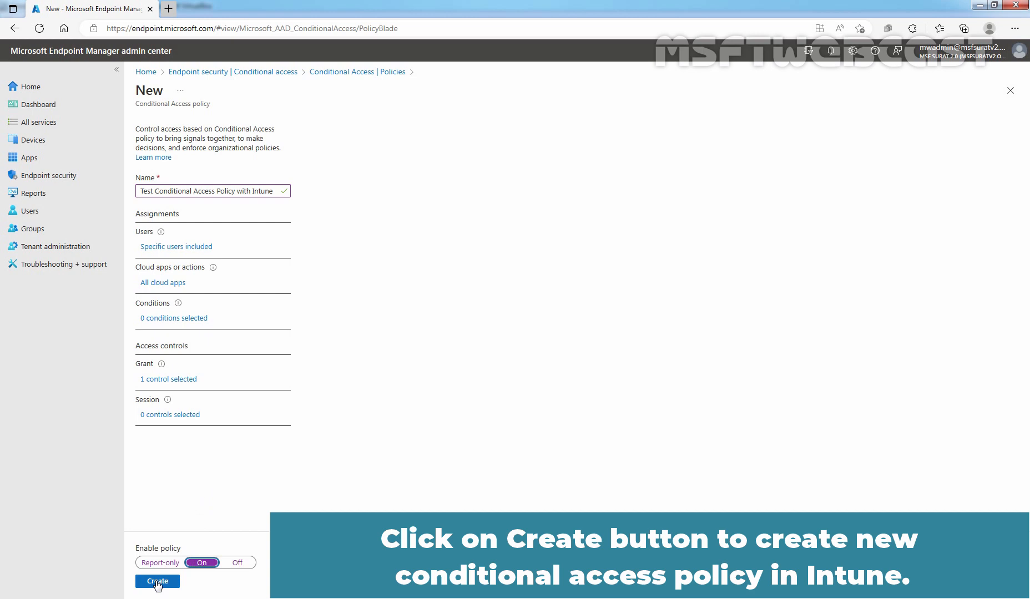
left_click(157, 580)
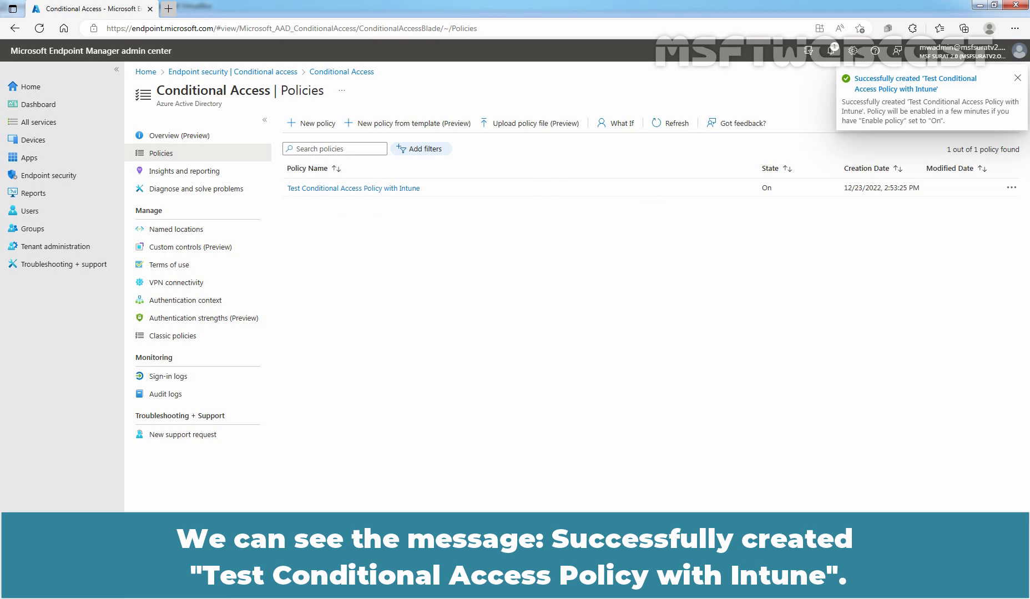
left_click(1015, 77)
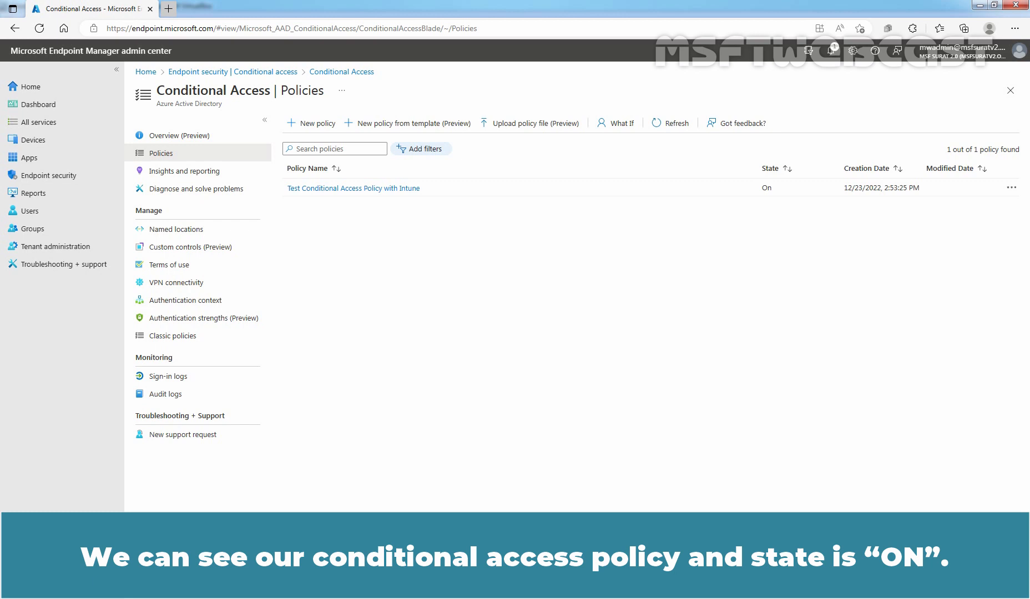
mouse_move(362, 194)
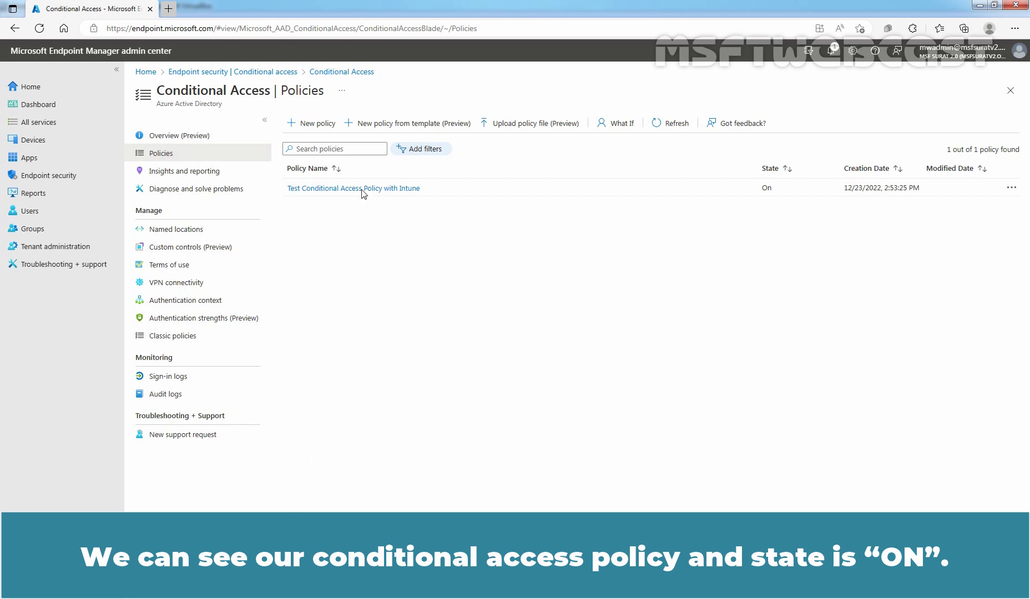
mouse_move(768, 207)
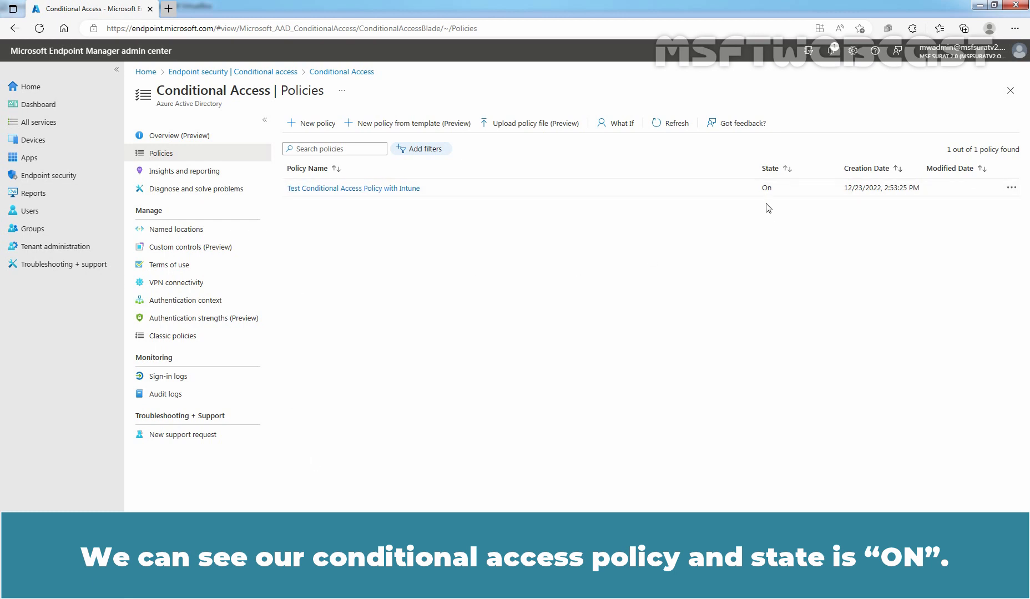
mouse_move(631, 230)
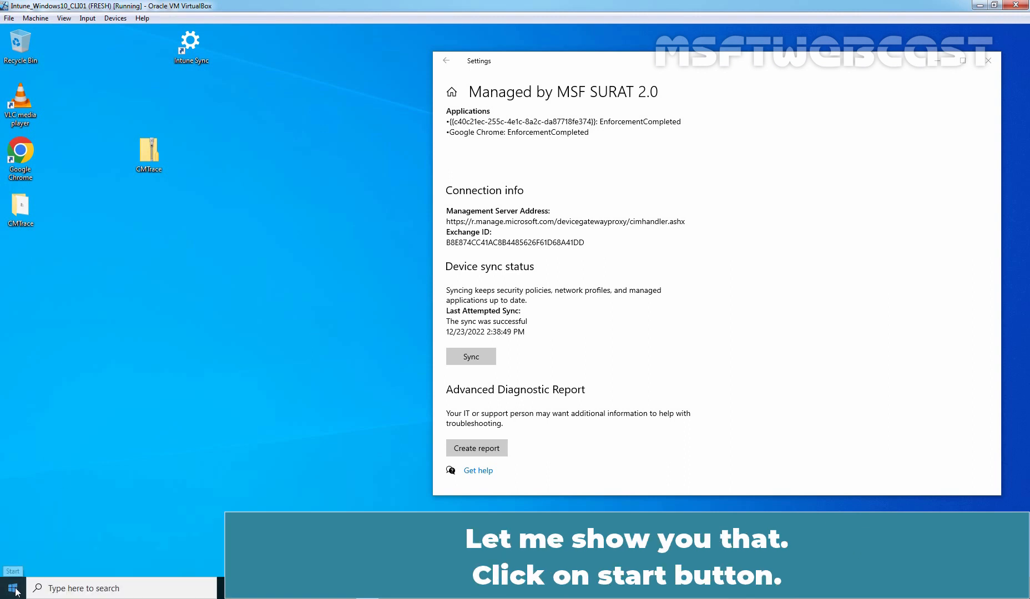
- Sync the work account with Intune until 'The sync was successful' appears
left_click(14, 587)
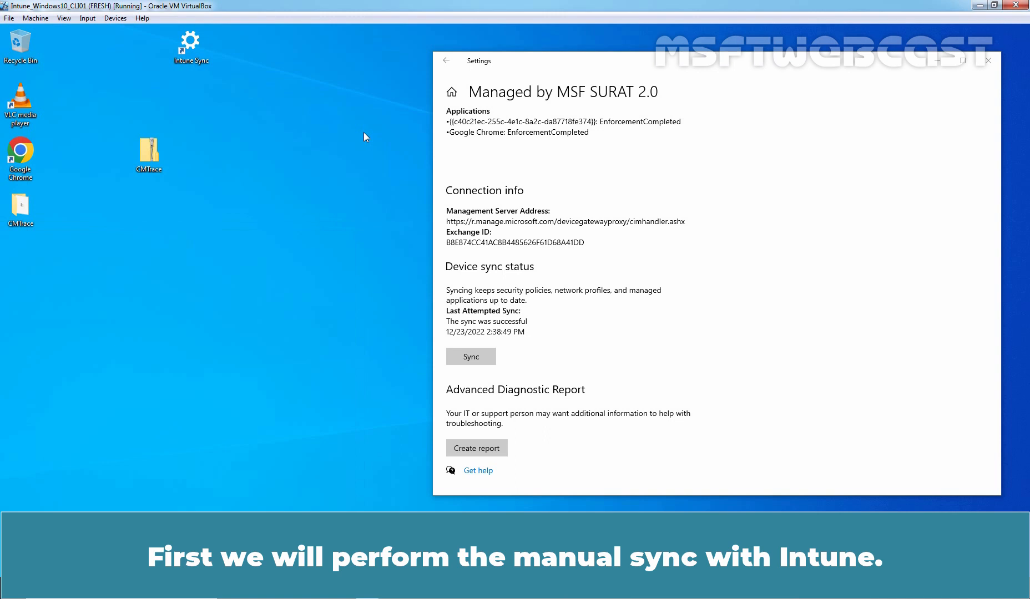
mouse_move(434, 167)
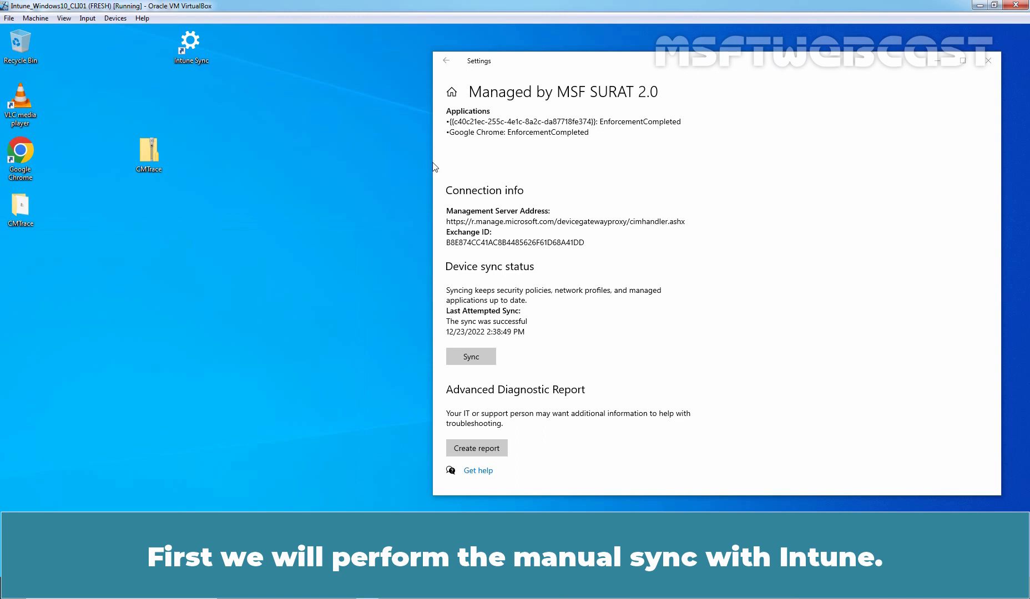
left_click(470, 356)
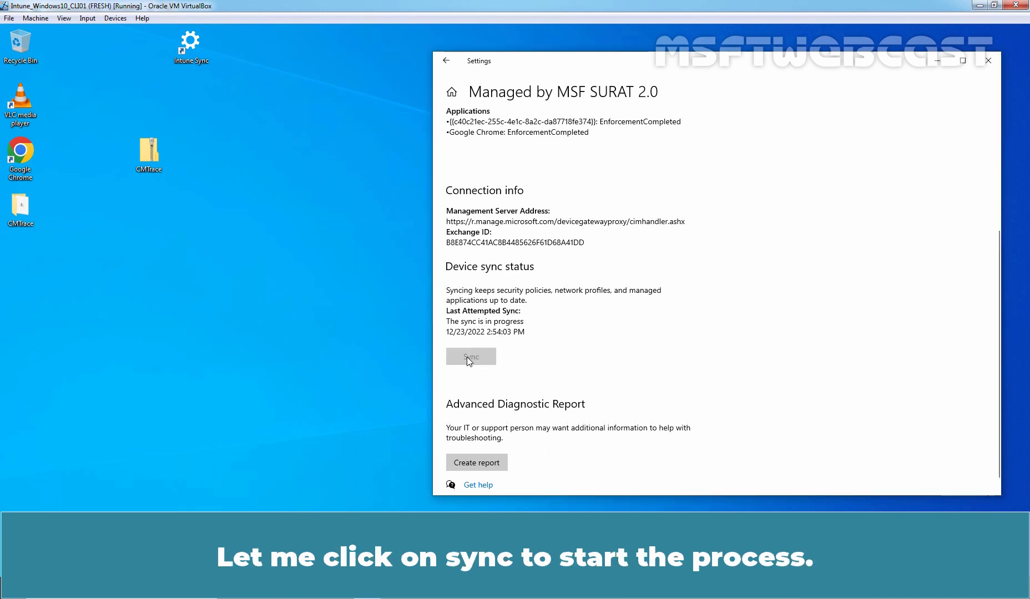
left_click(470, 357)
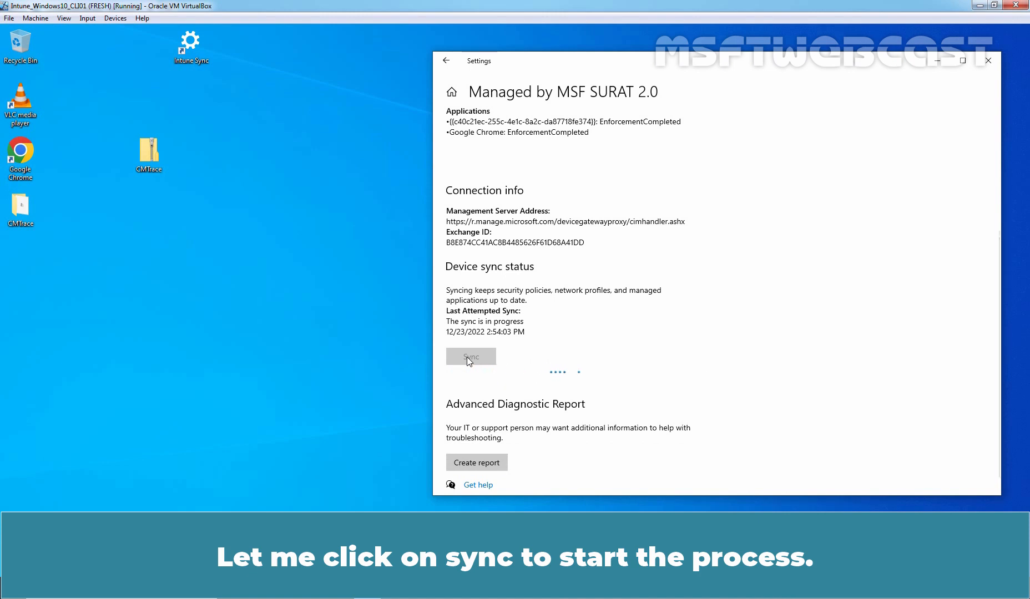
left_click(470, 356)
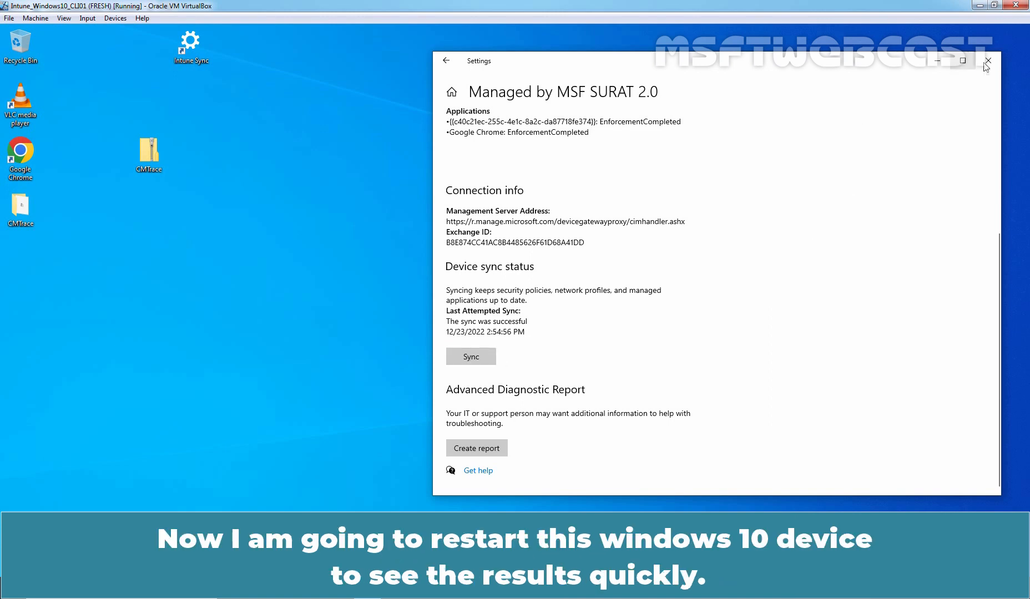
- Close Settings, restart the Windows 10 VM, and sign back in with the PIN
left_click(988, 60)
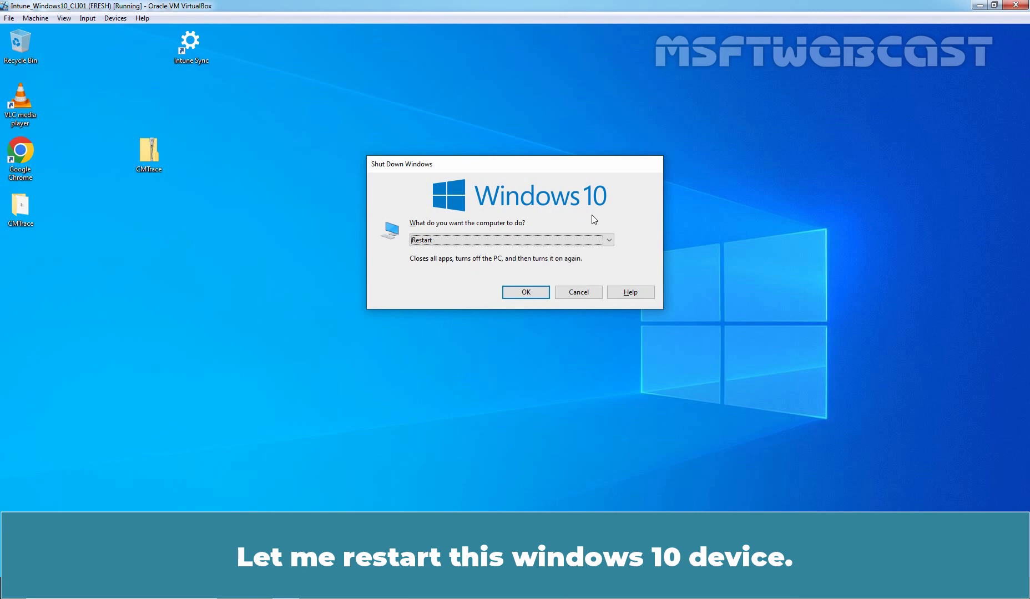
left_click(525, 291)
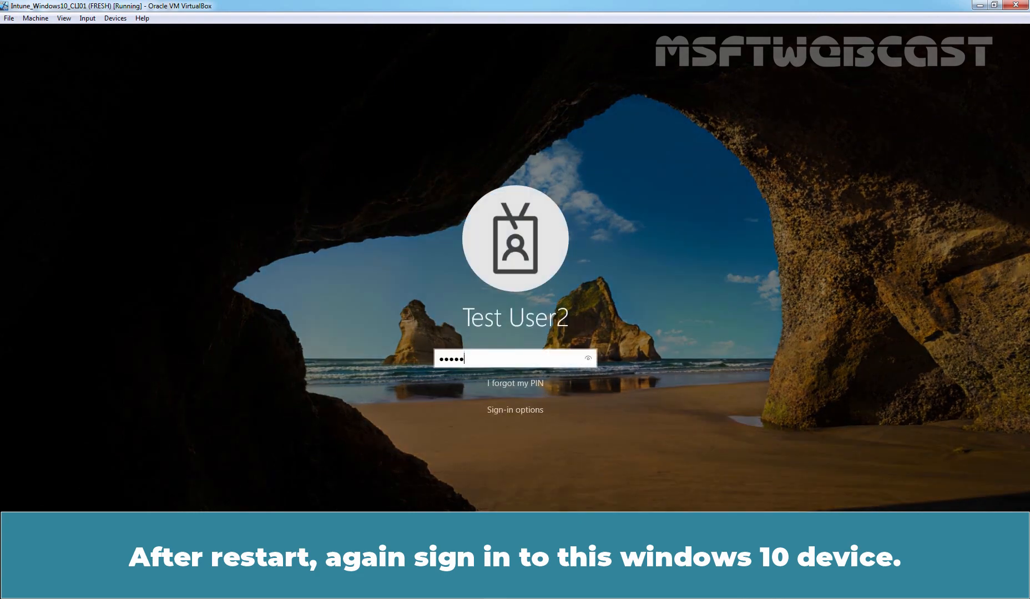
key("Enter")
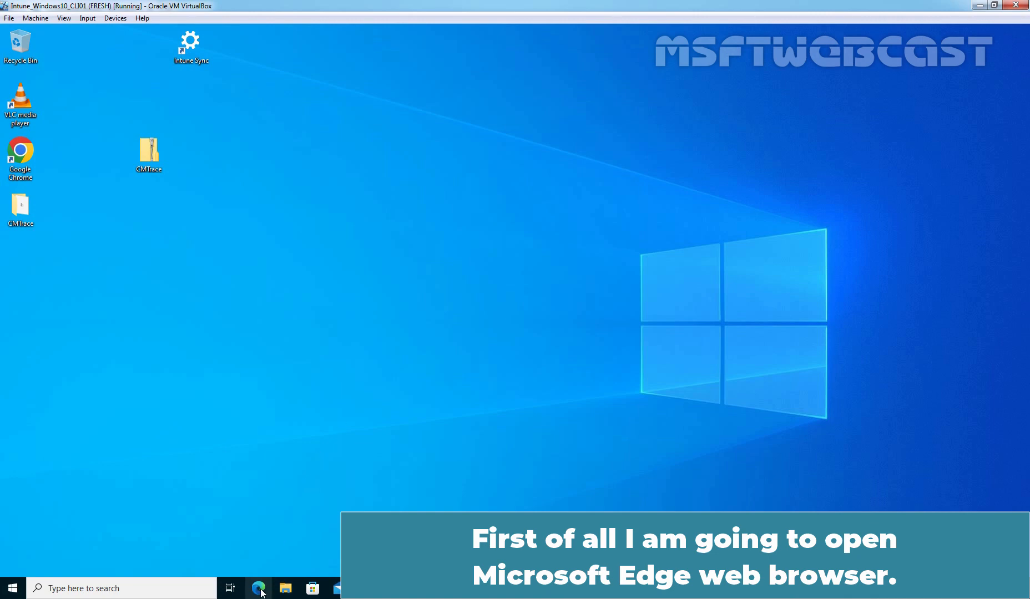
left_click(259, 588)
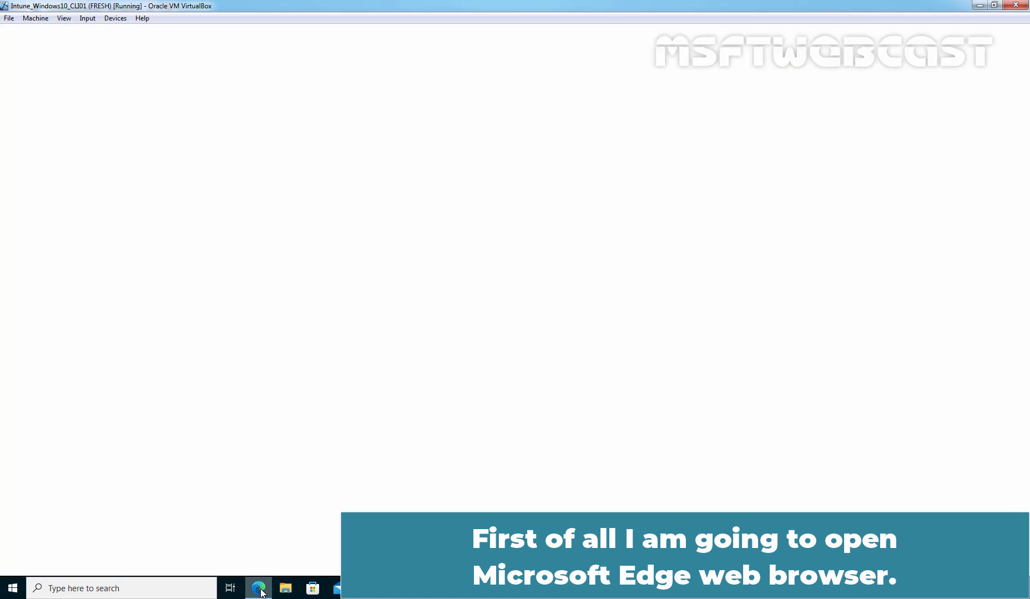
left_click(258, 588)
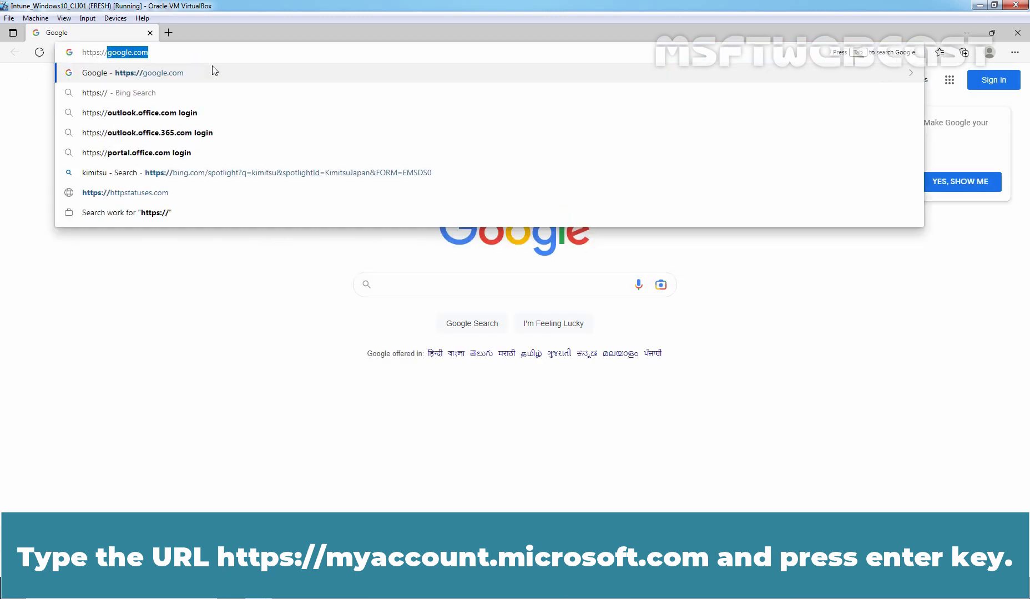
type("https://myacc")
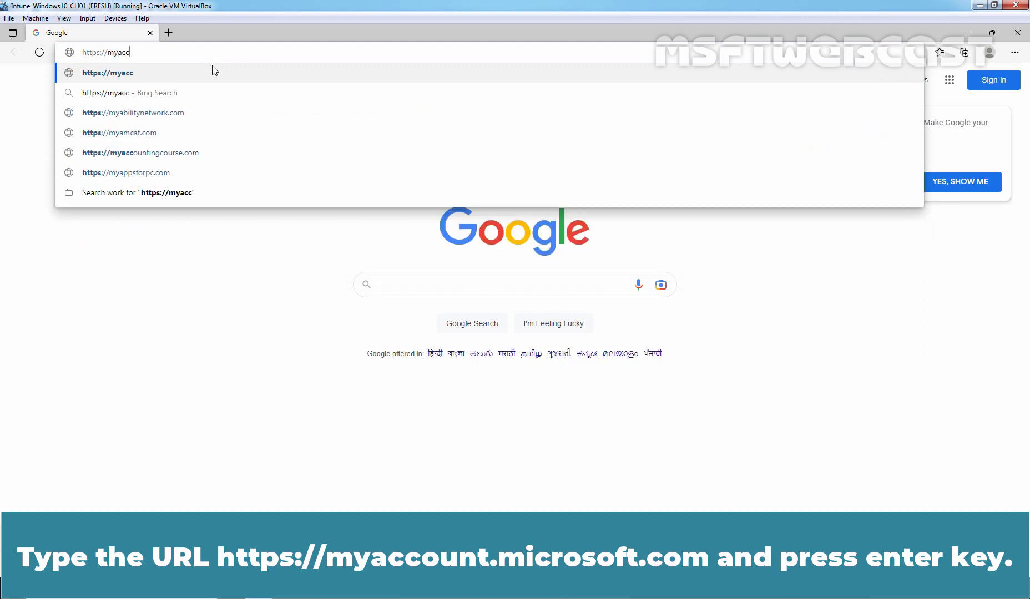
type("ount.microsoft.com")
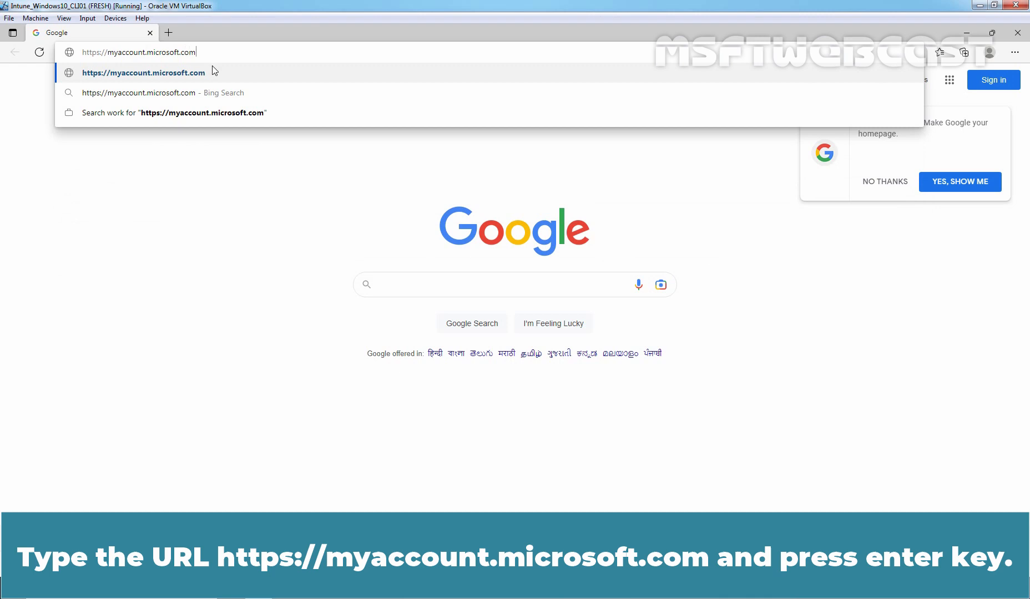
key("Enter")
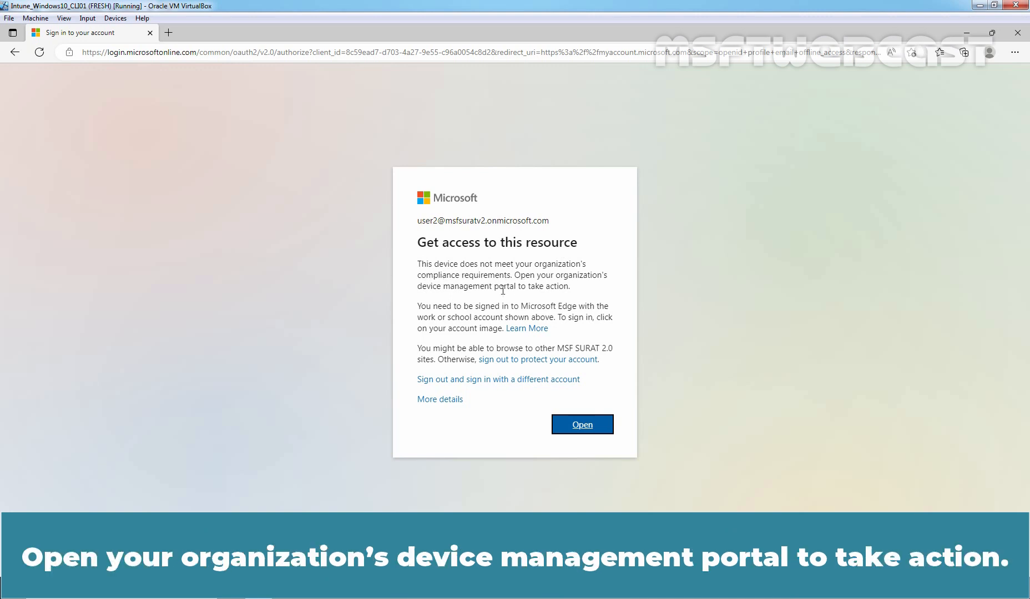
mouse_move(507, 296)
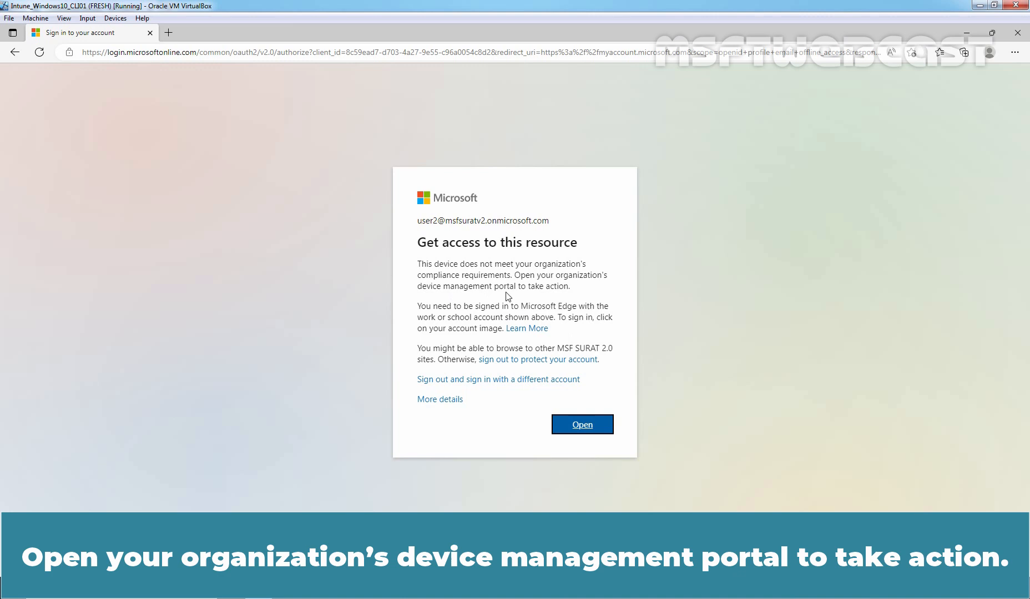
mouse_move(549, 301)
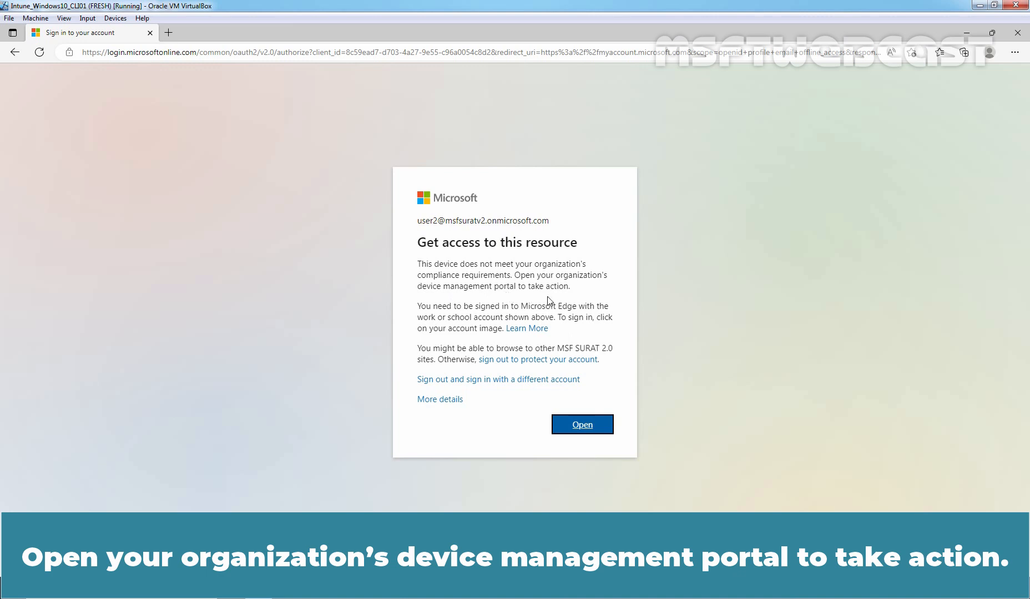